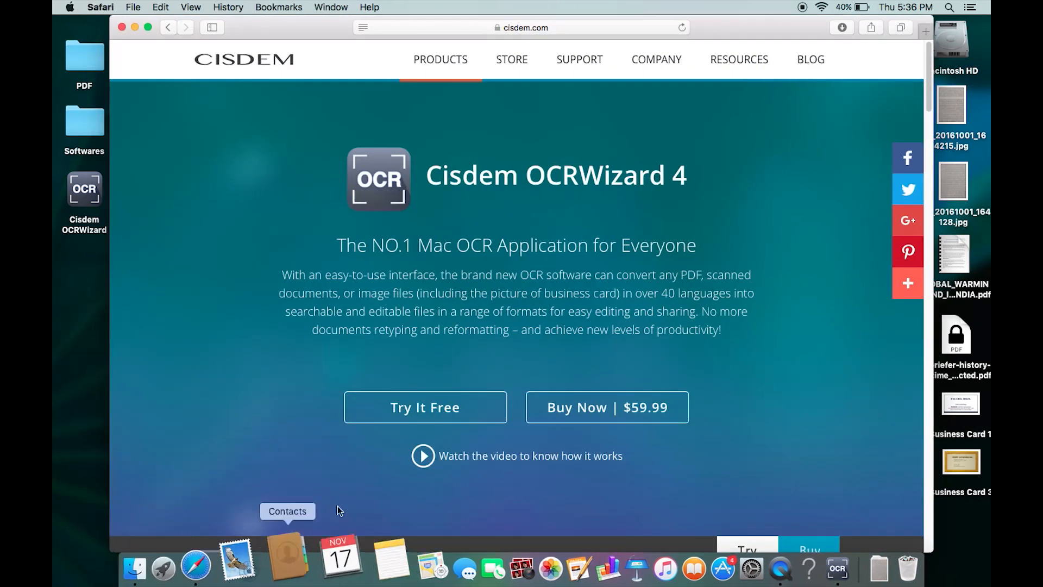
pyautogui.moveTo(623, 200)
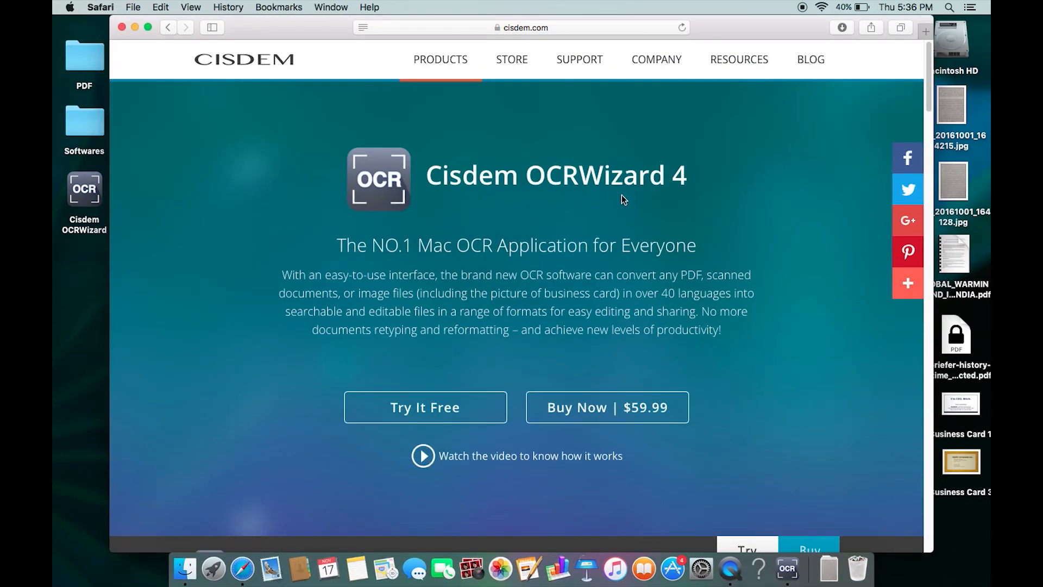
pyautogui.moveTo(555, 212)
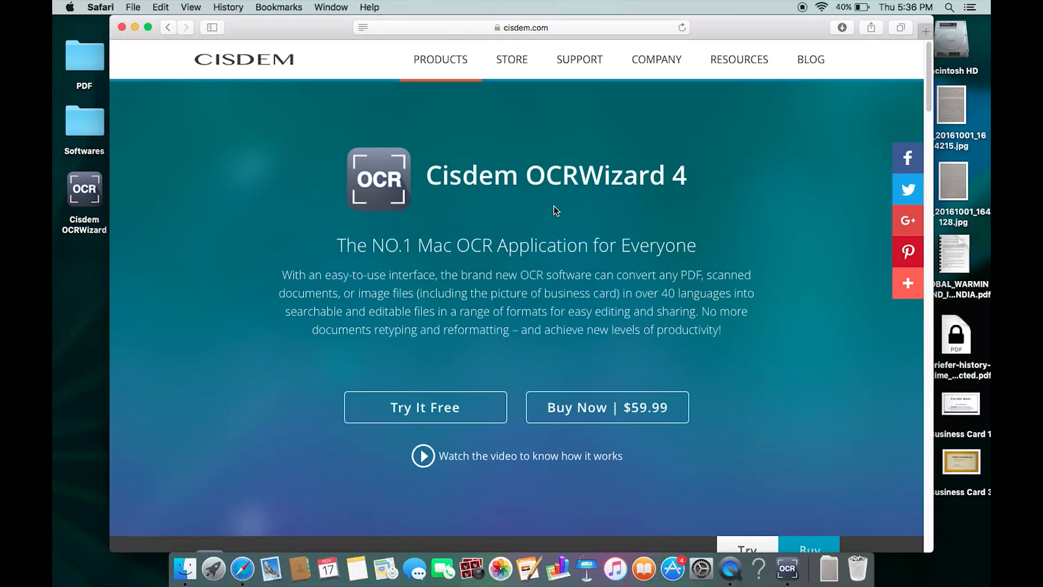
# - Scroll down the OCRWizard product page to the supported recognition languages list
pyautogui.scroll(-3)
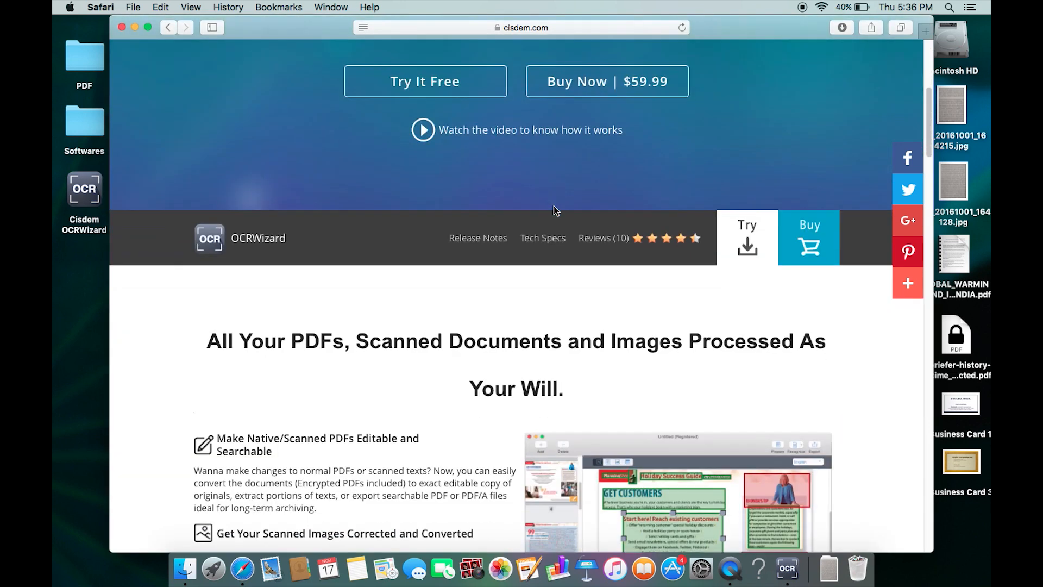
pyautogui.scroll(-3)
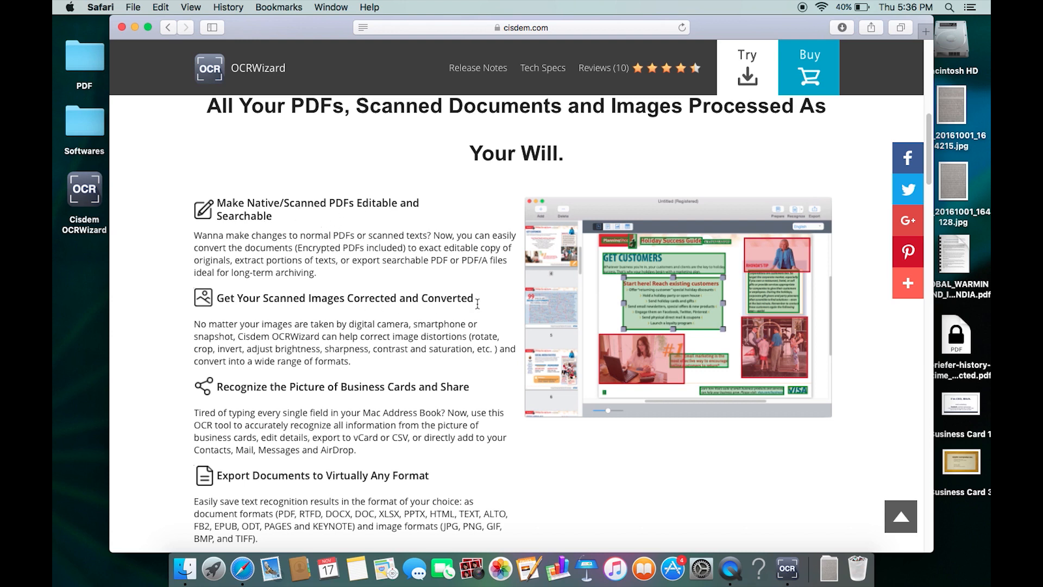
pyautogui.scroll(-3)
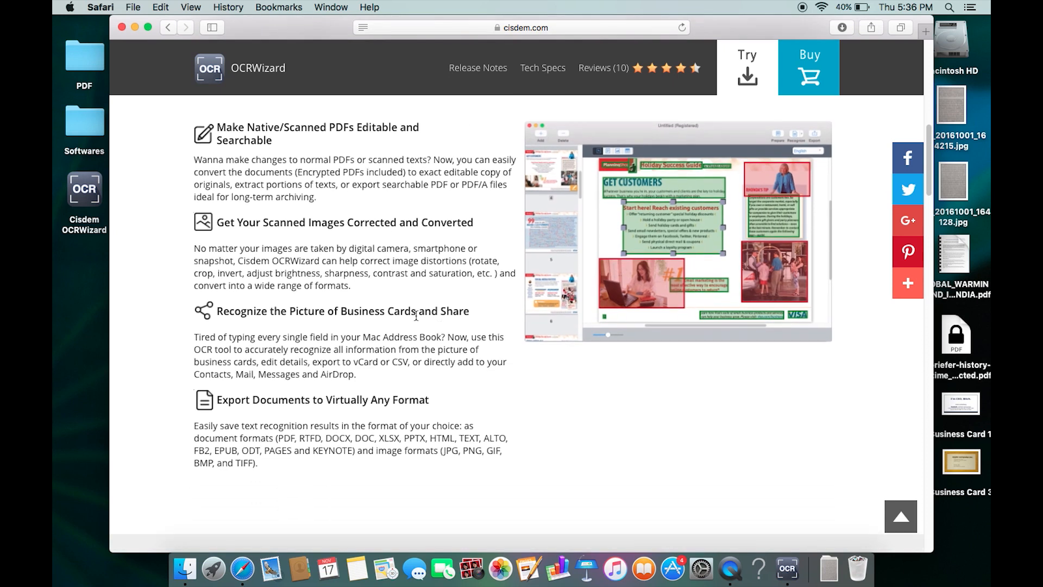
pyautogui.scroll(-3)
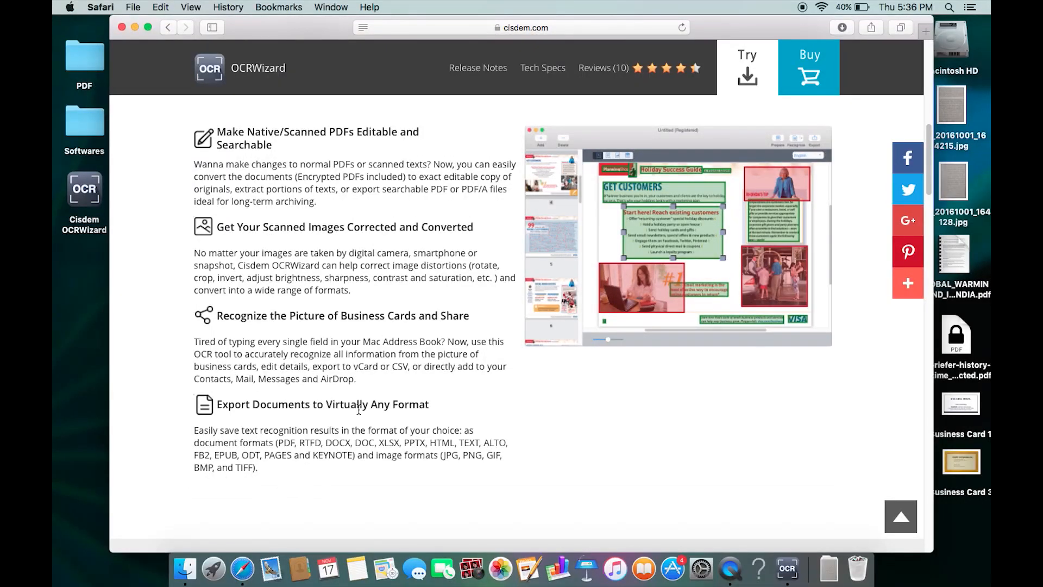
pyautogui.scroll(-3)
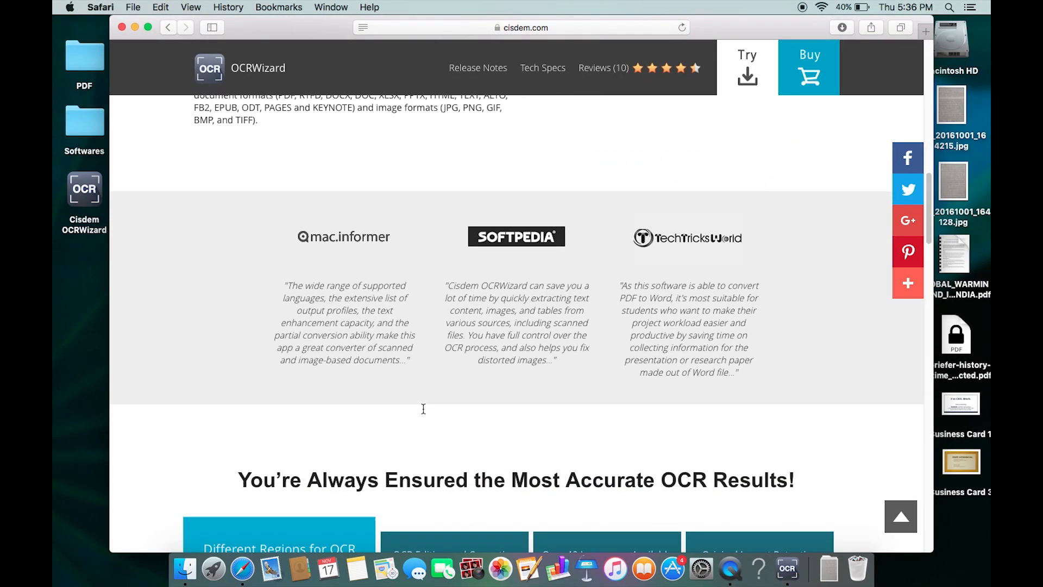
pyautogui.scroll(-3)
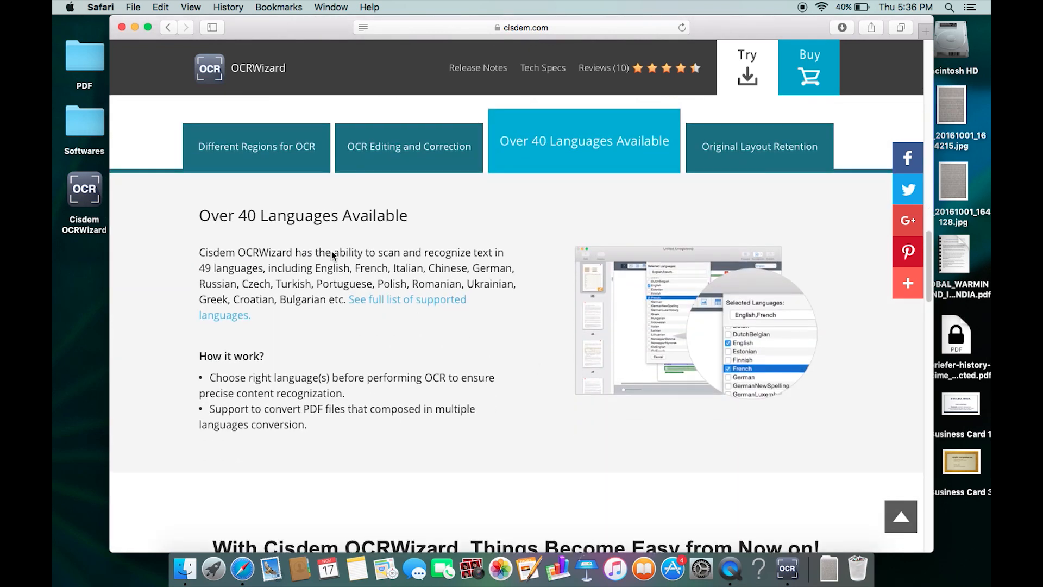
pyautogui.moveTo(409, 304)
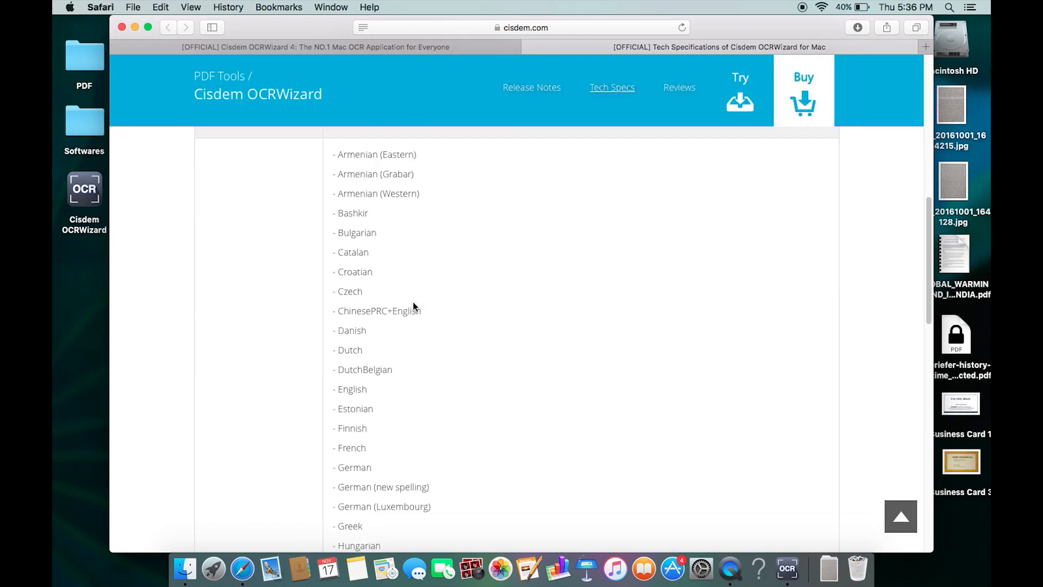
pyautogui.scroll(-3)
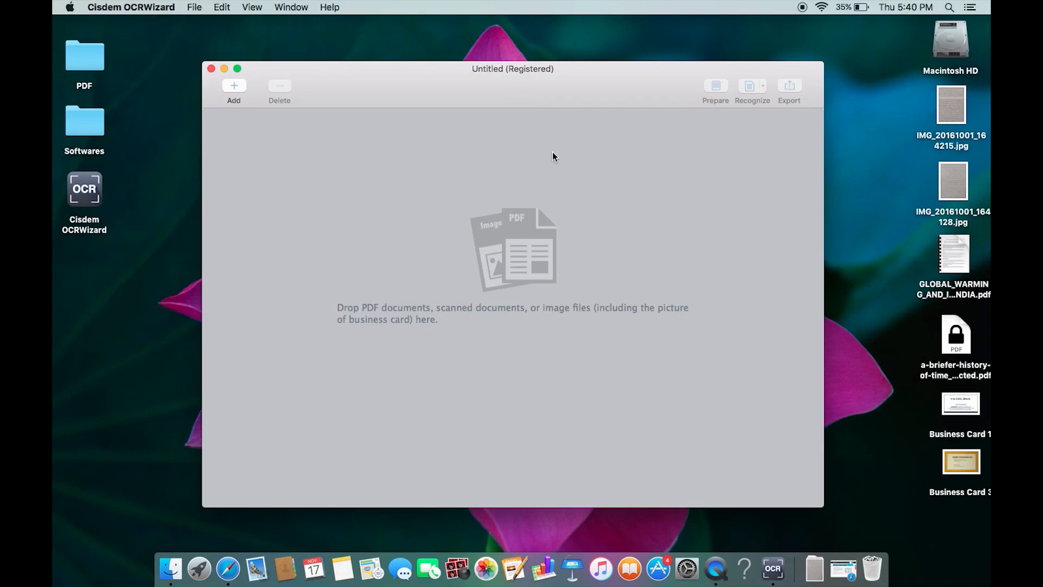
pyautogui.moveTo(951, 111)
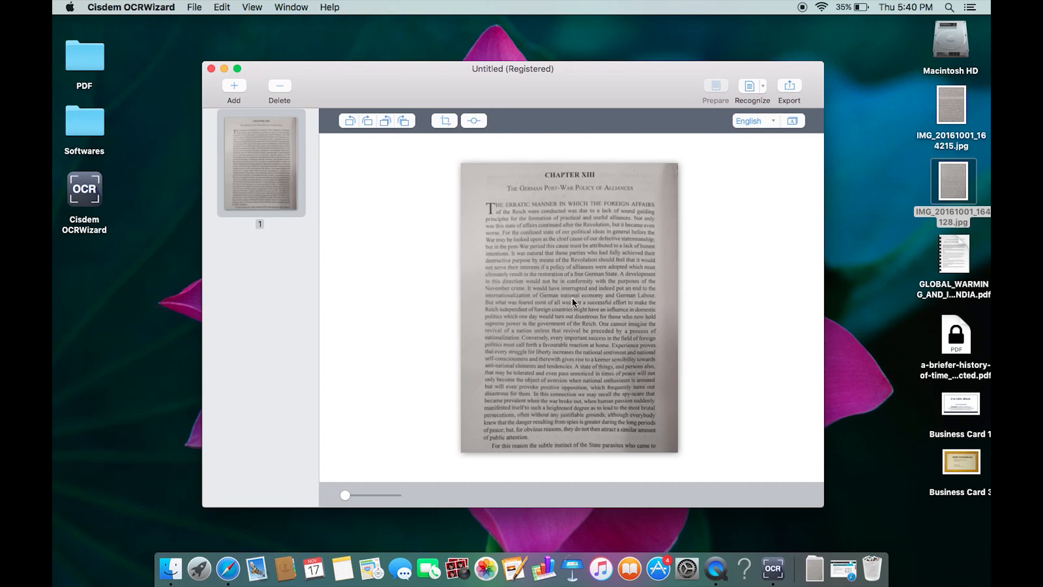
pyautogui.moveTo(797, 134)
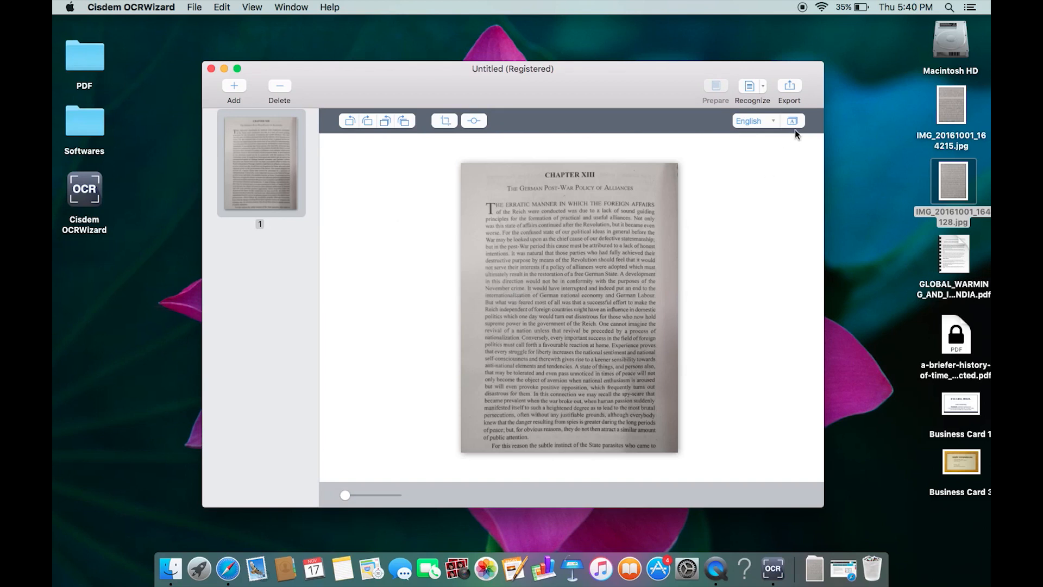
# - Keep English as the recognition language for the Chapter XIII book page
pyautogui.click(755, 120)
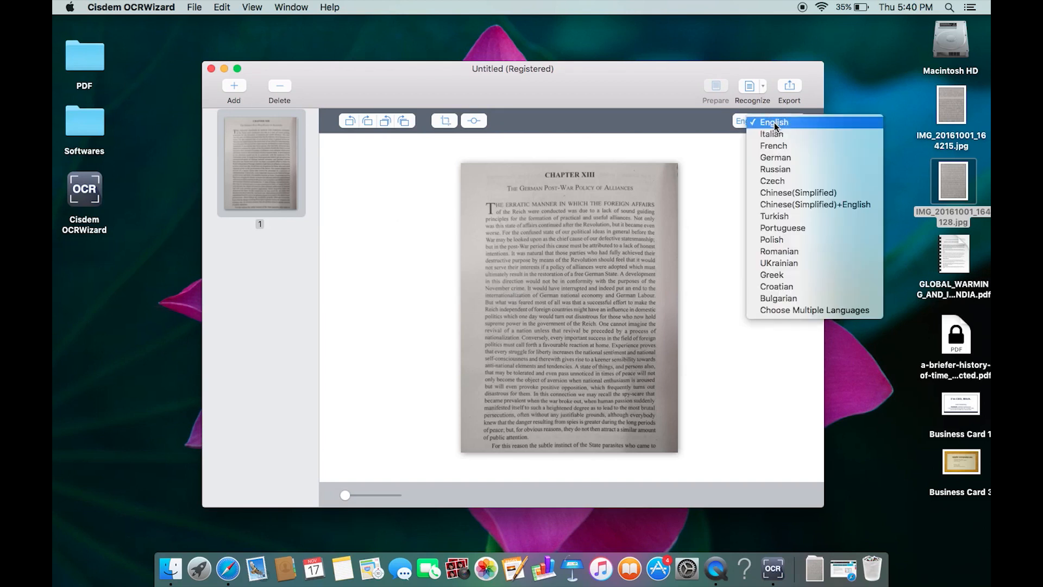
pyautogui.click(773, 122)
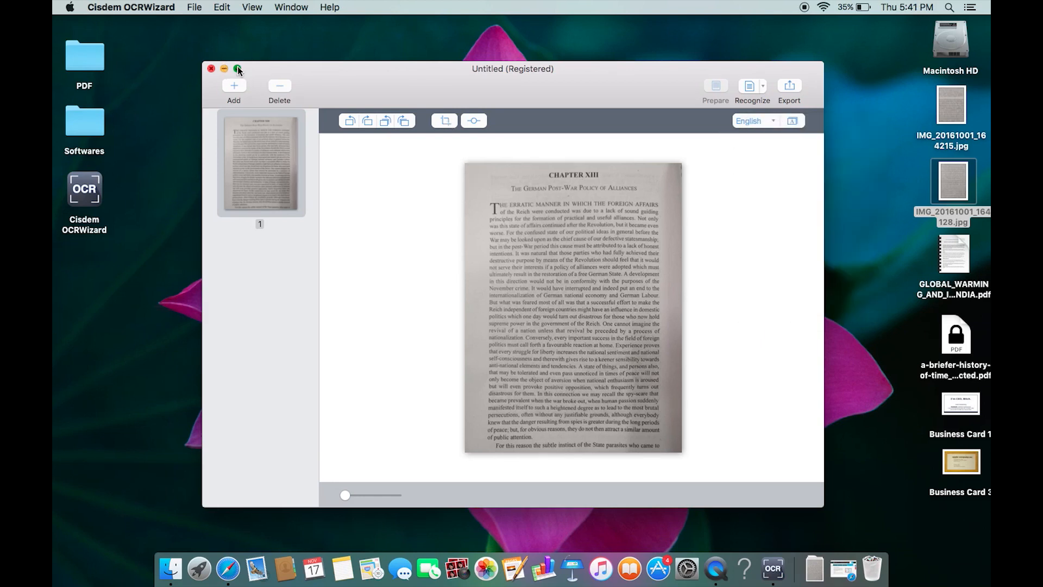
# - Rotate the page away and back upright, then raise its brightness in Crop and Adjust
pyautogui.click(238, 68)
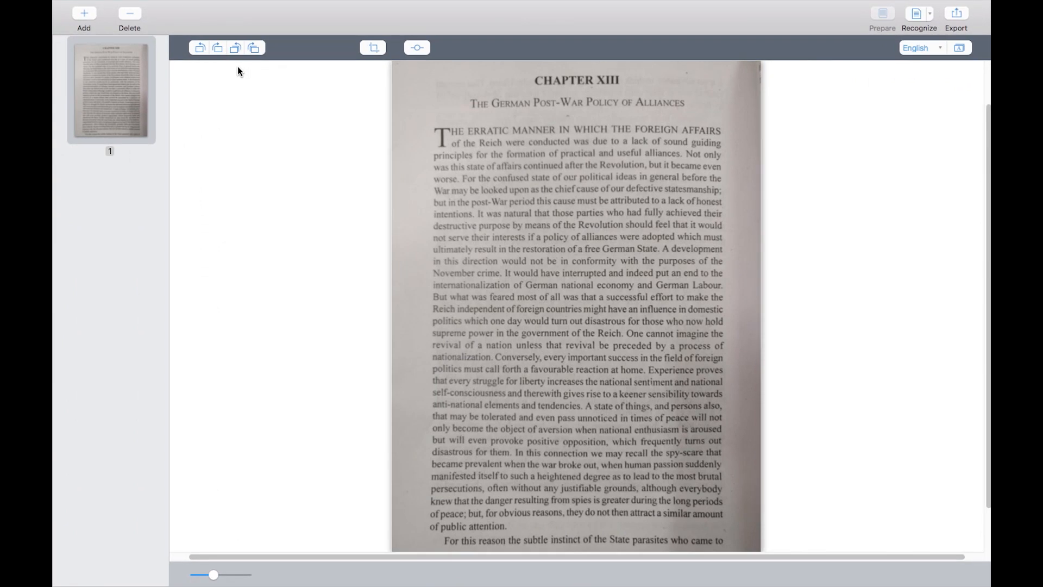
pyautogui.moveTo(206, 65)
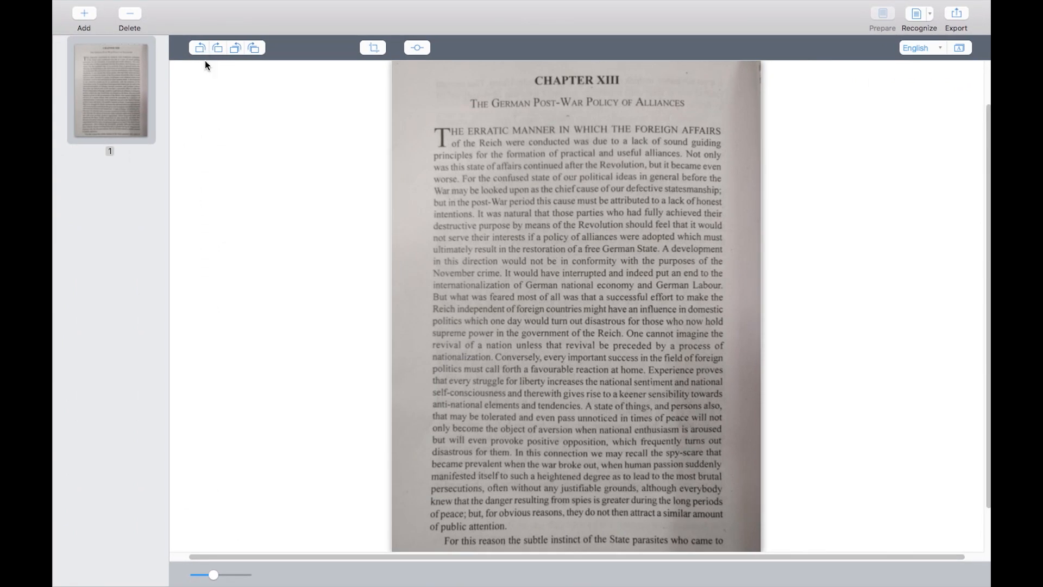
pyautogui.click(198, 47)
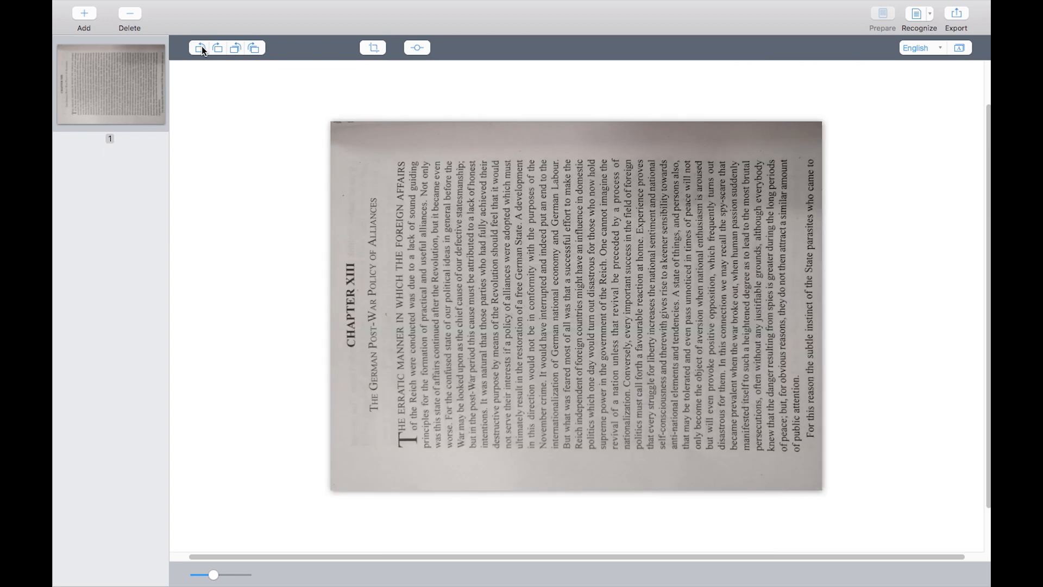
pyautogui.click(218, 47)
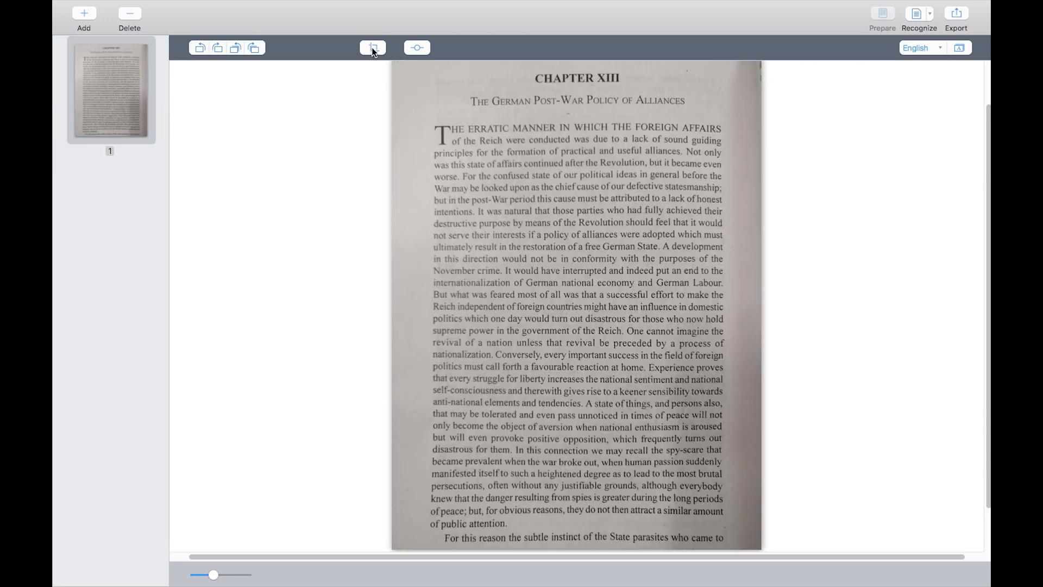
pyautogui.click(372, 47)
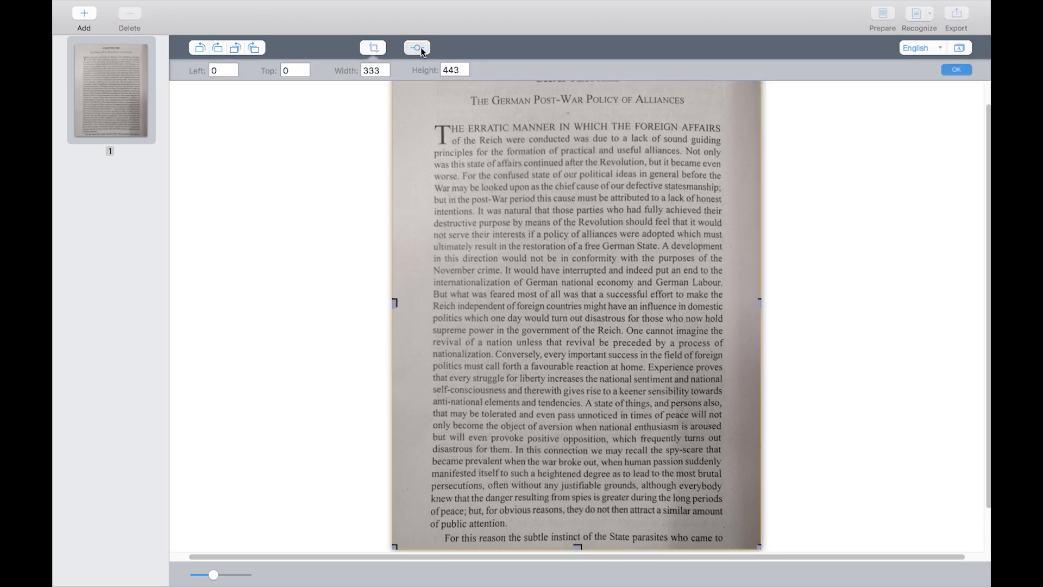
pyautogui.click(416, 47)
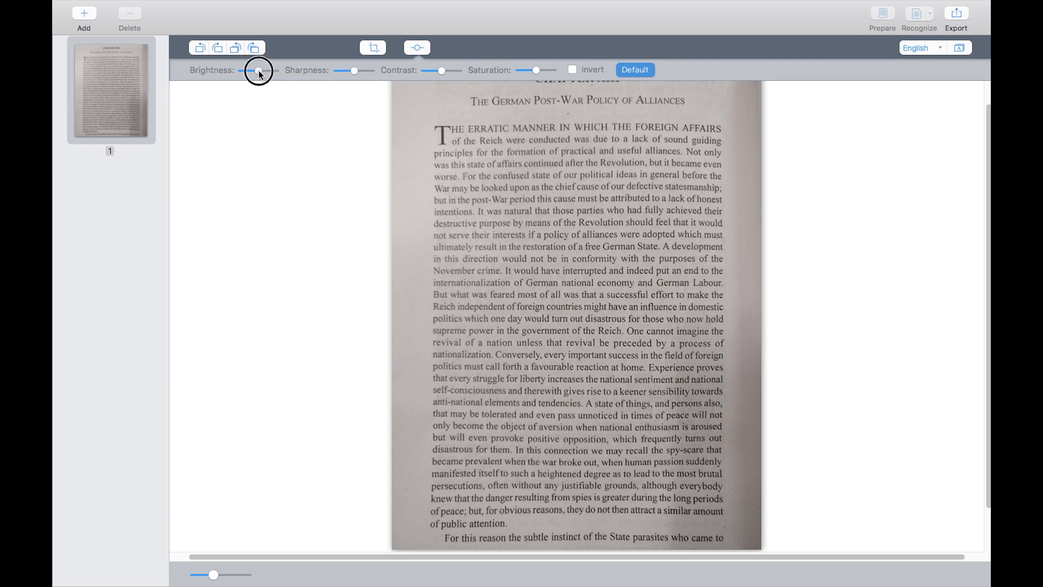
pyautogui.moveTo(254, 70); pyautogui.dragTo(263, 70)
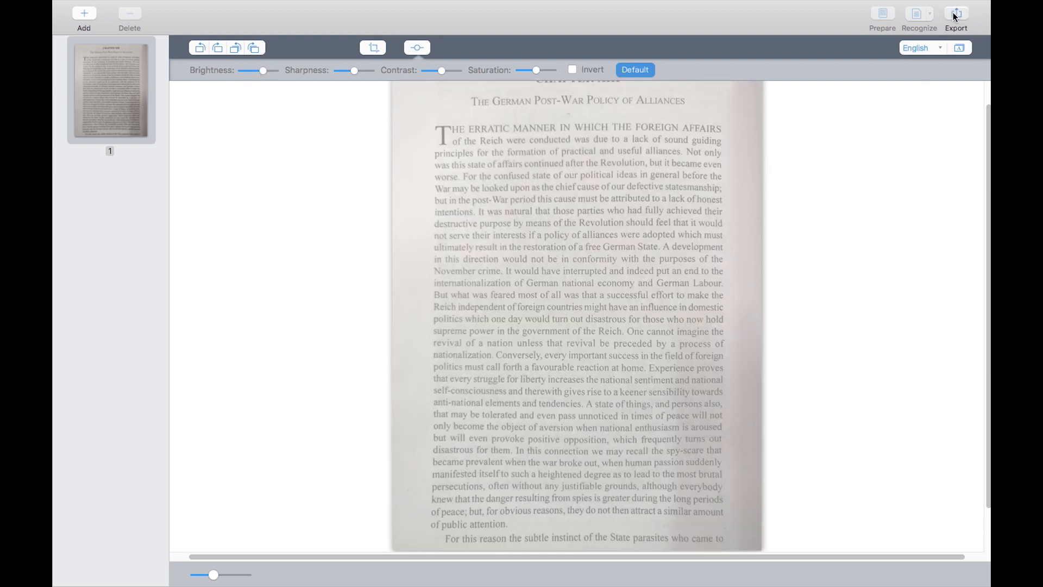
# - Export the recognized chapter page as a Word document on the desktop
pyautogui.click(956, 16)
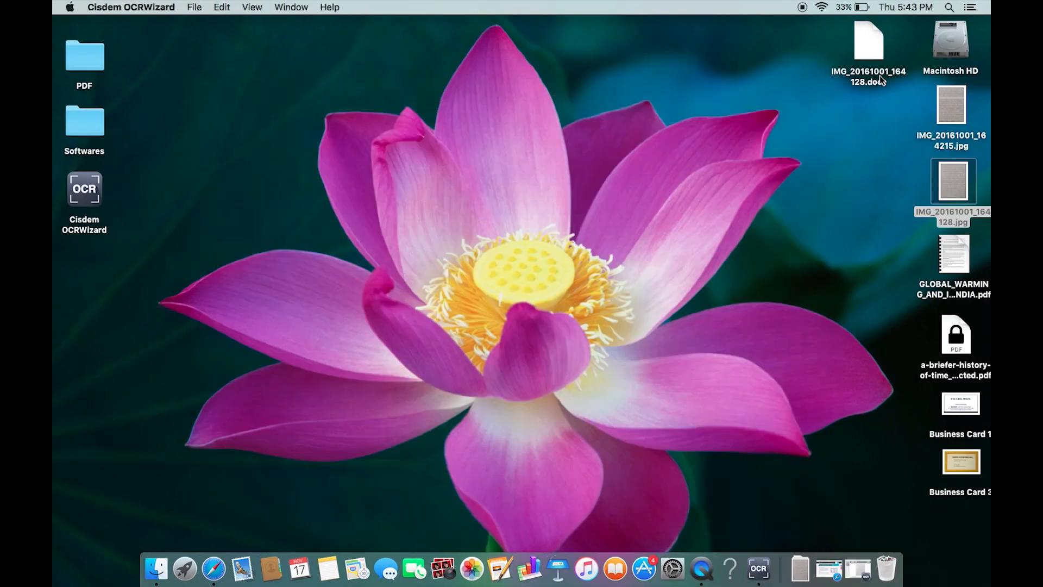
# - Open the exported chapter .docx in Pages and add 'HERE' to the first paragraph
pyautogui.doubleClick(868, 50)
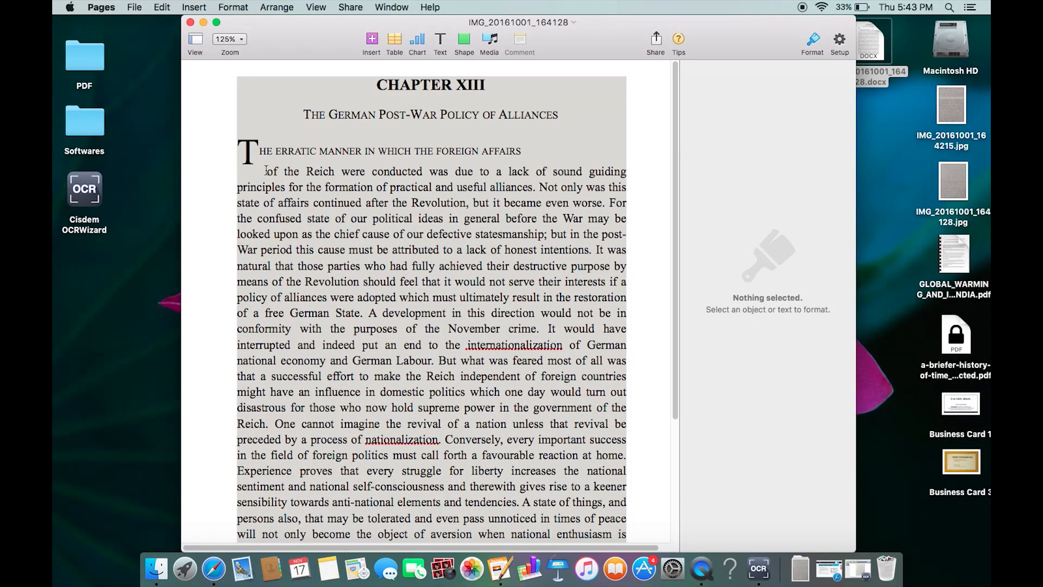
pyautogui.click(306, 172)
pyautogui.write('HELLO T')
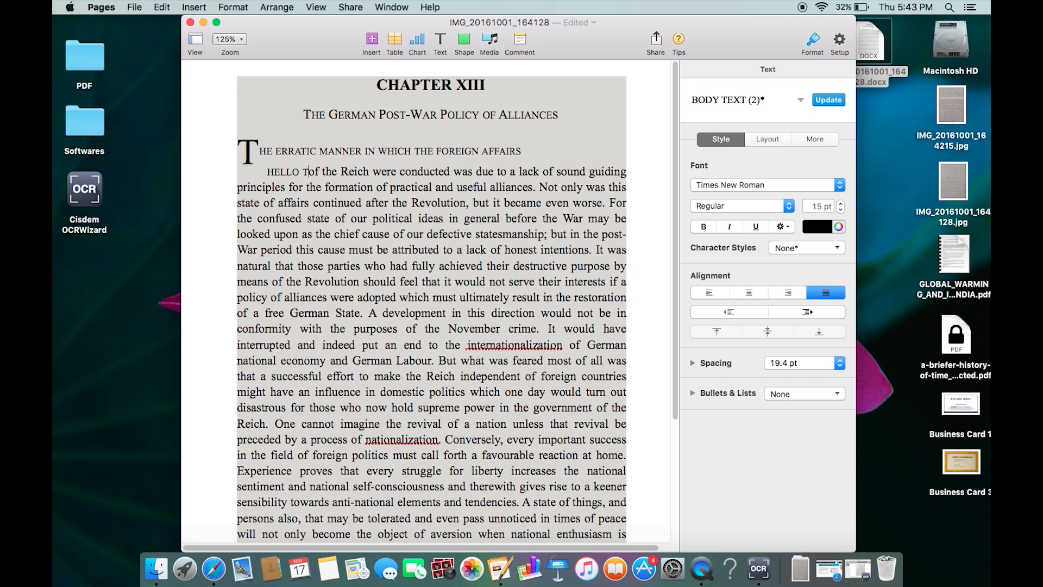
pyautogui.write('HERE')
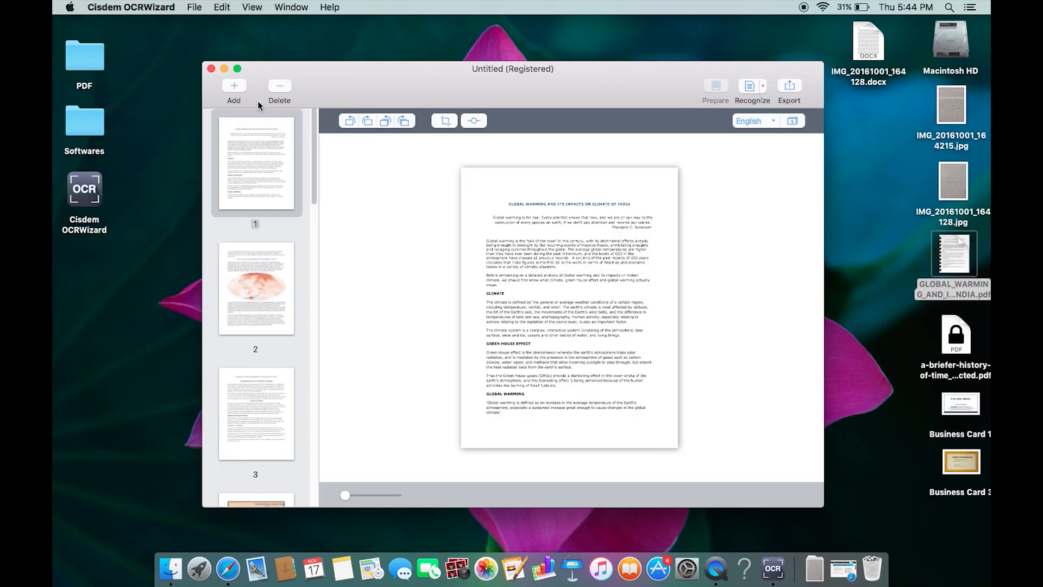
# - Recognize page 11 of the global warming PDF and review its detected text and image zones
pyautogui.click(237, 68)
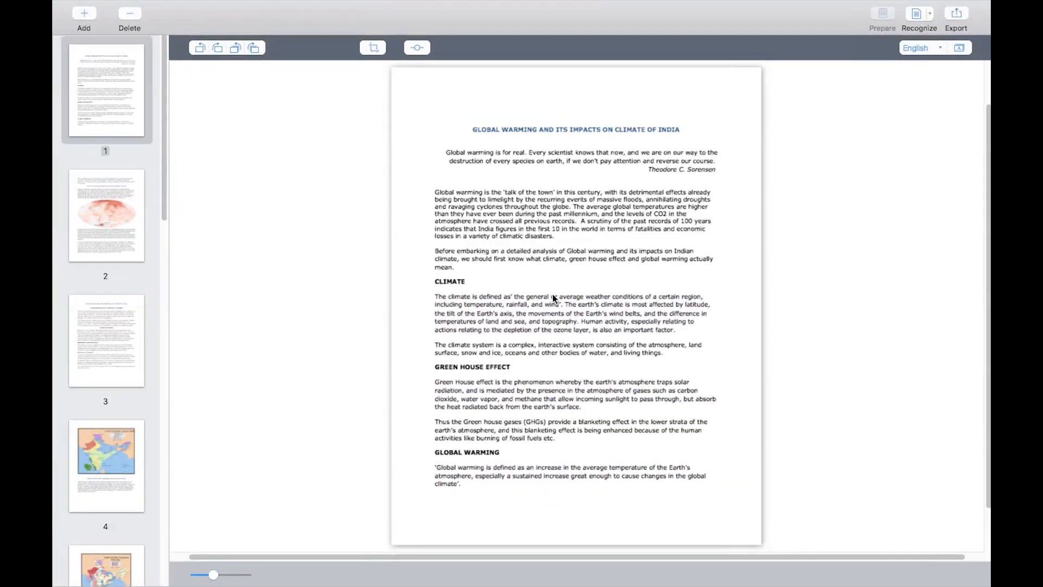
pyautogui.scroll(-3)
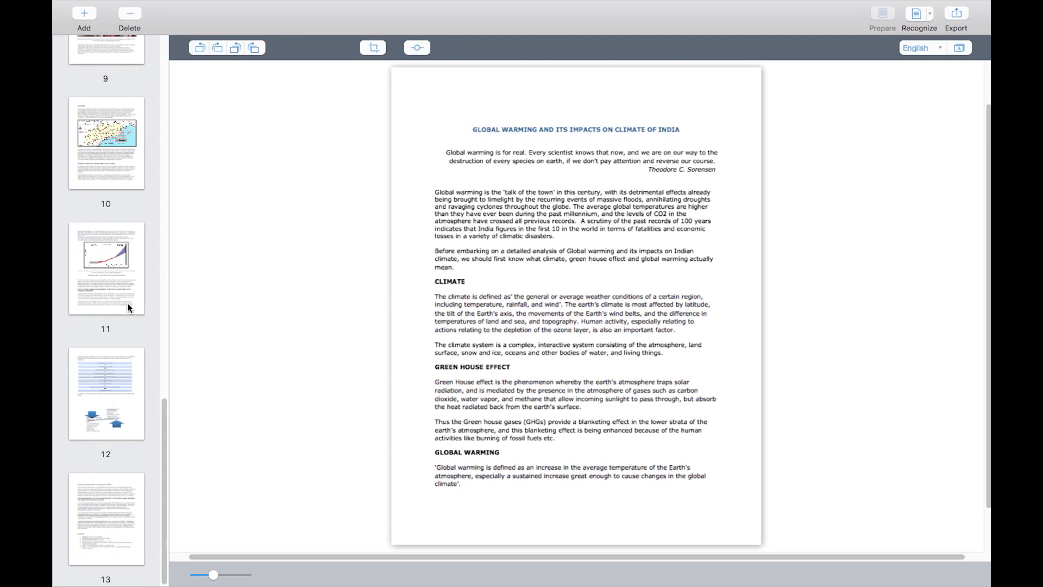
pyautogui.click(106, 268)
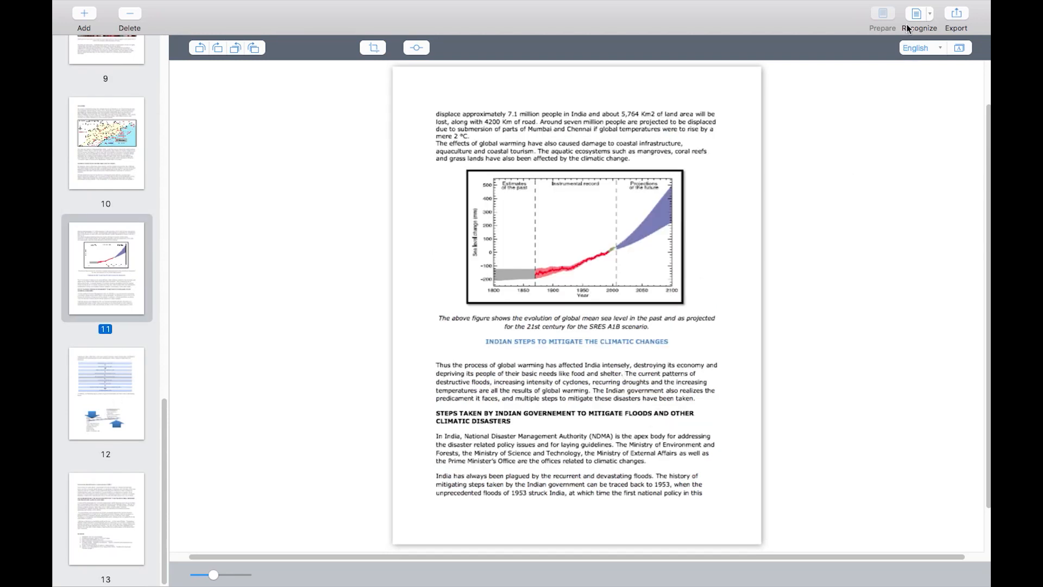
pyautogui.click(920, 16)
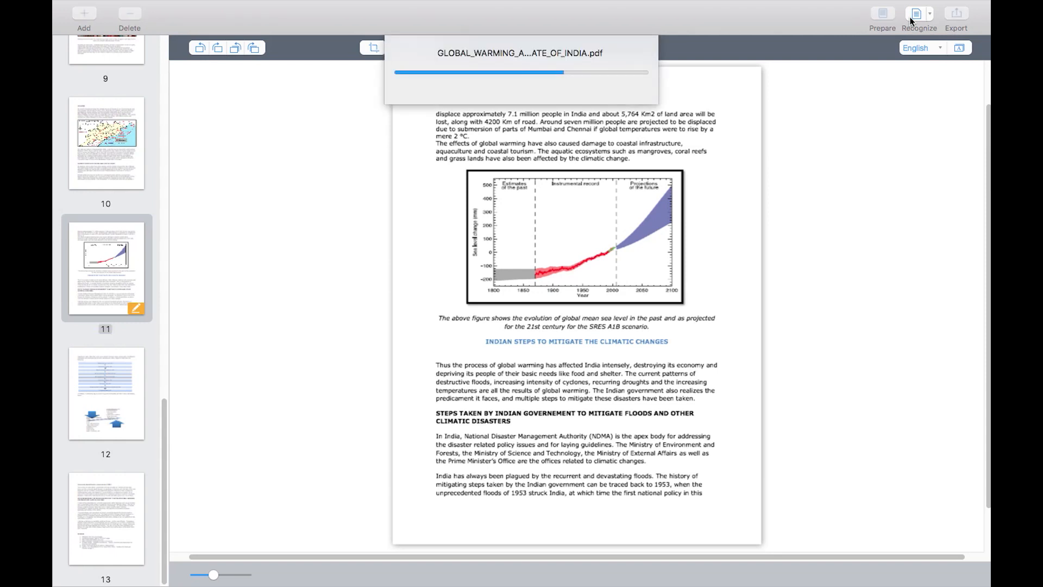
pyautogui.click(920, 13)
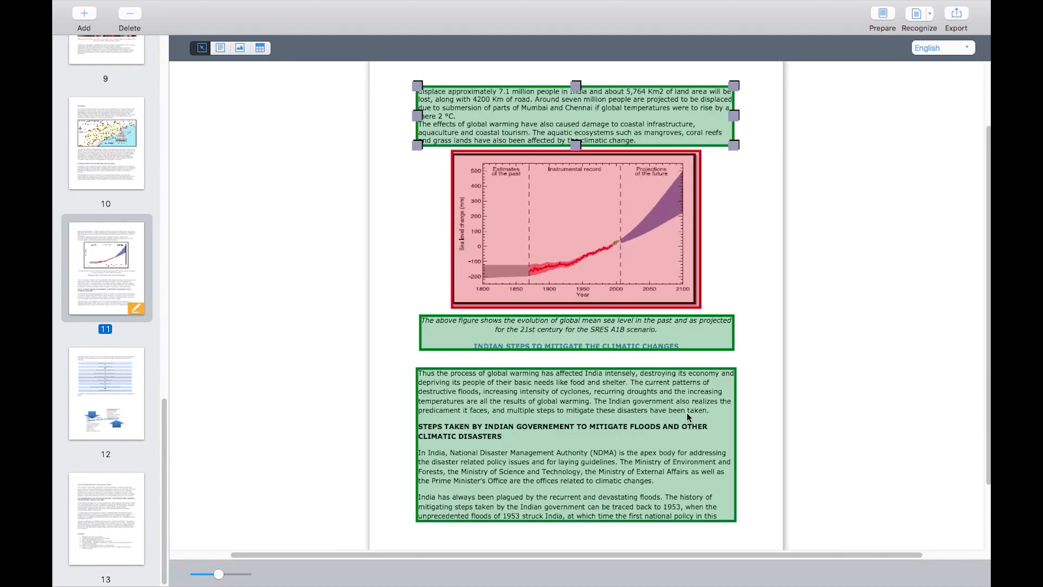
pyautogui.moveTo(653, 258)
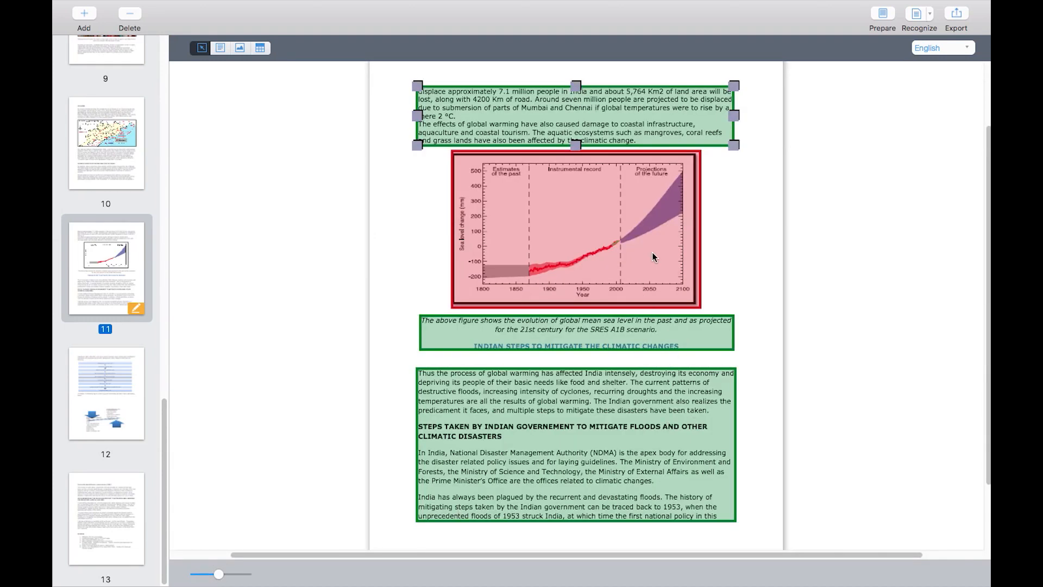
pyautogui.moveTo(655, 243)
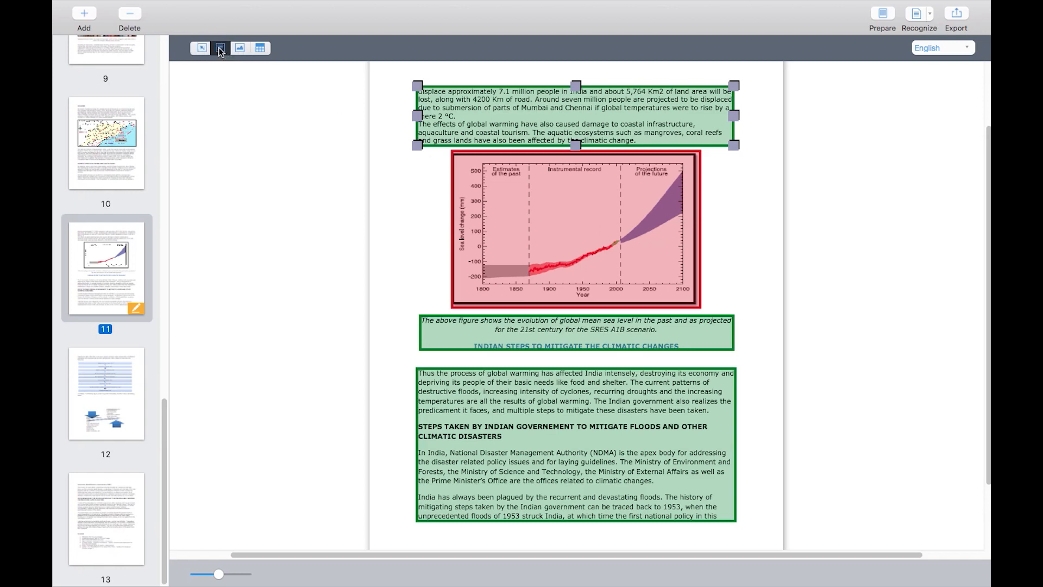
pyautogui.click(239, 47)
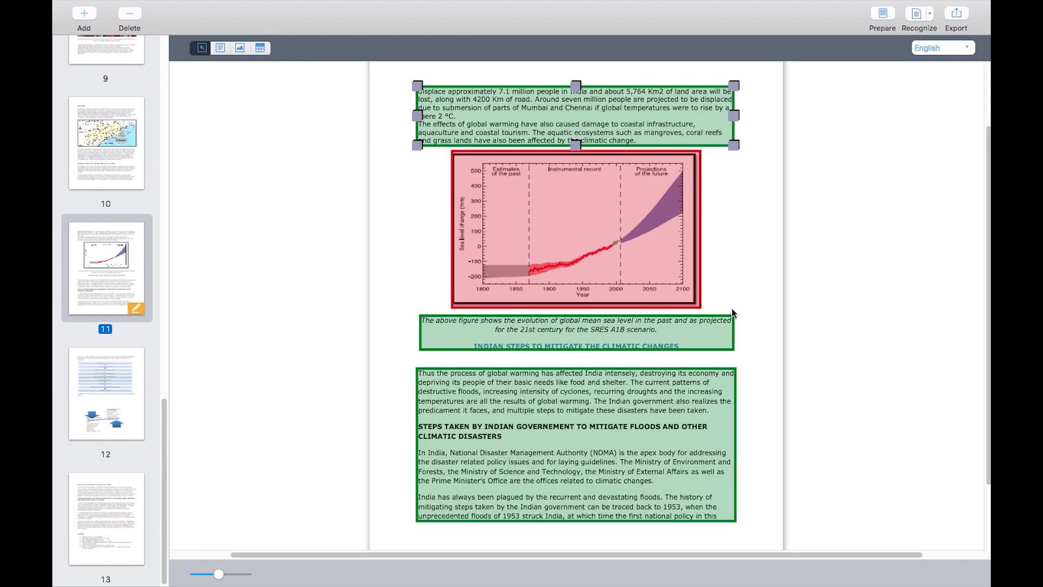
pyautogui.moveTo(959, 22)
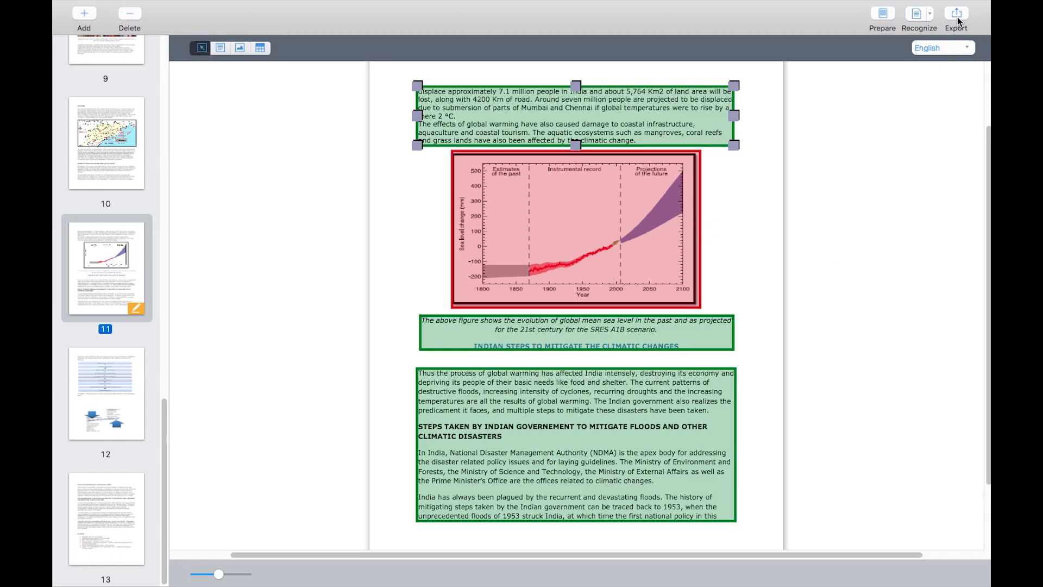
# - Bring up the export dialog with its output format list for page 11
pyautogui.click(956, 13)
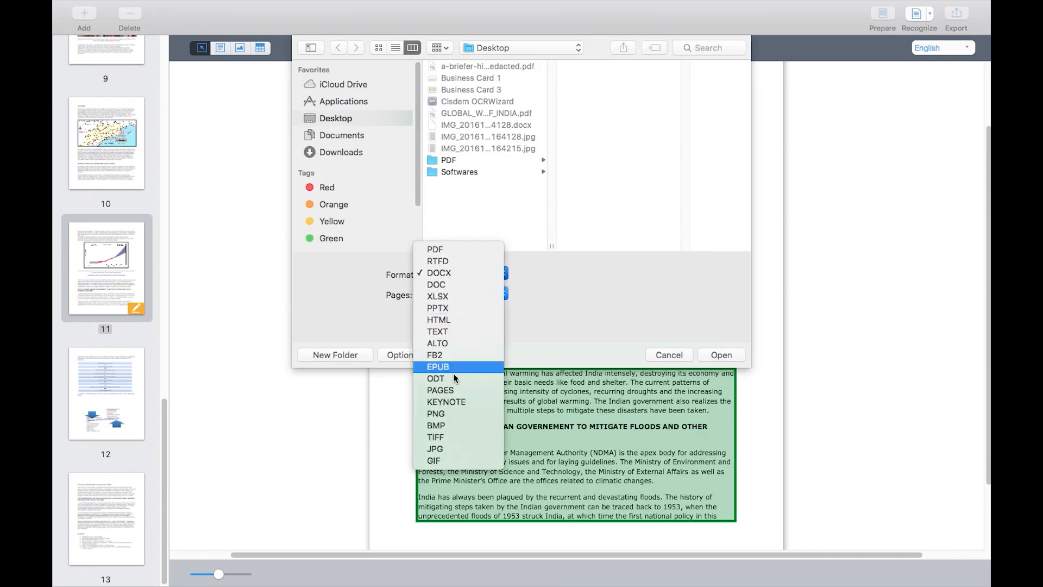
pyautogui.moveTo(458, 284)
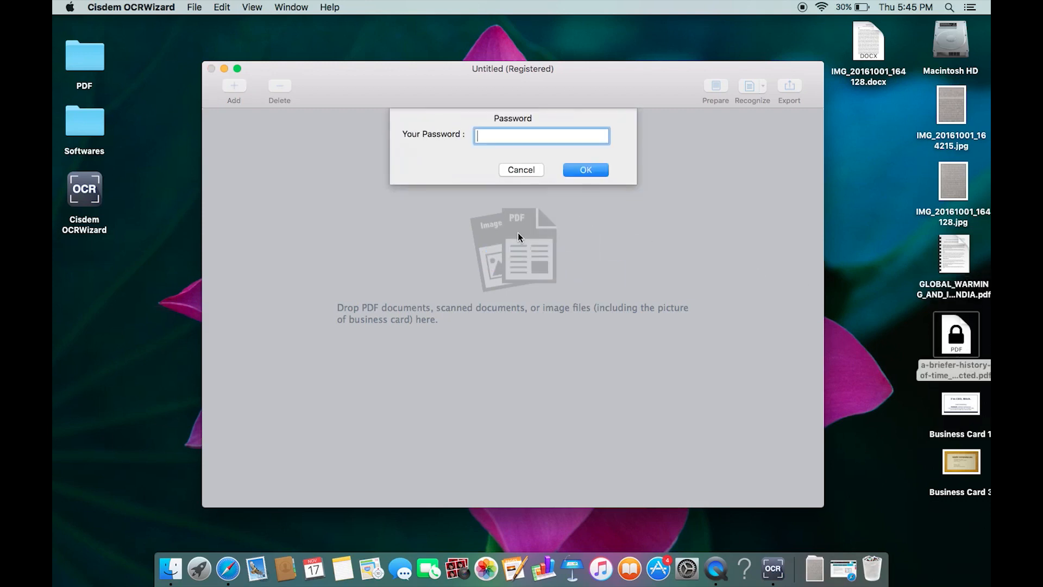
# - Enter the PDF password and confirm it so the locked PDF opens
pyautogui.write('•••')
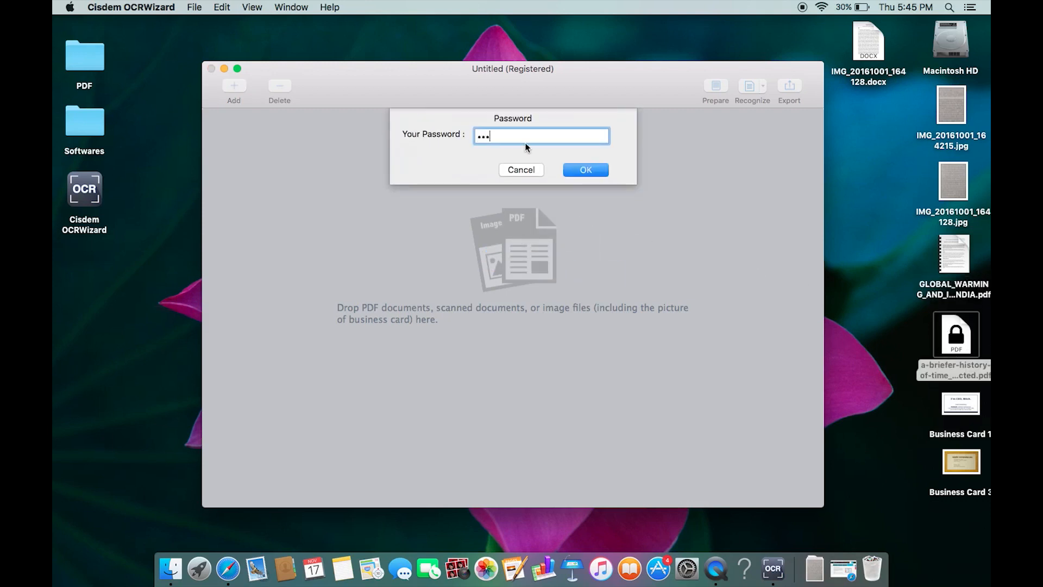
pyautogui.click(585, 169)
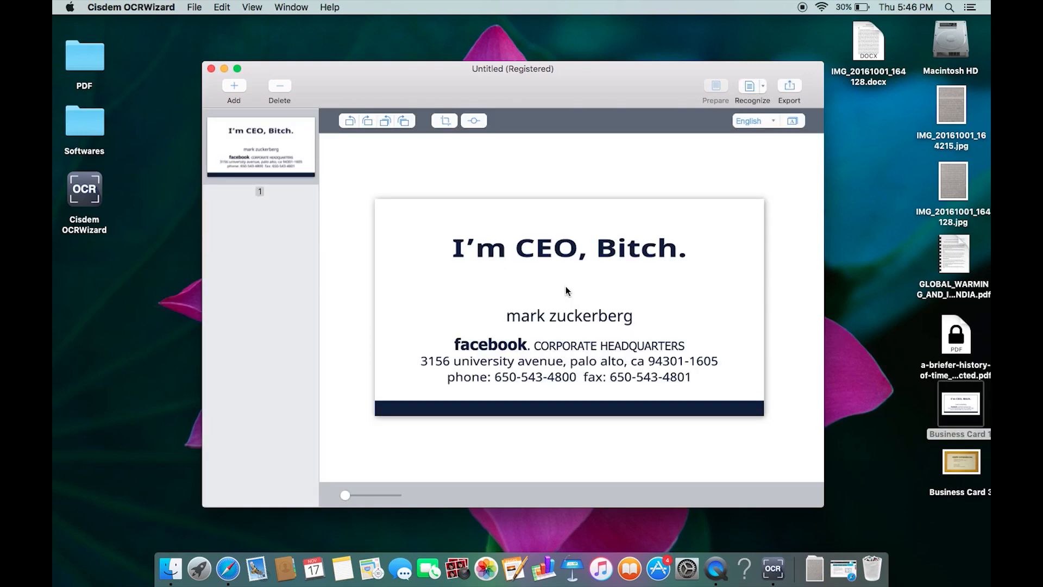
pyautogui.moveTo(764, 91)
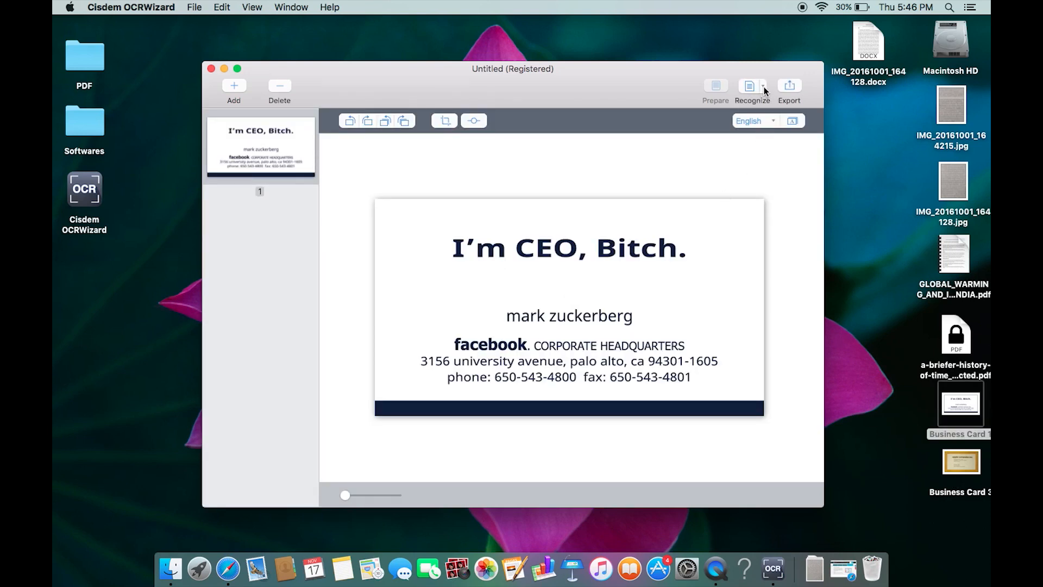
# - Run business card recognition on Business Card 1.png
pyautogui.click(752, 91)
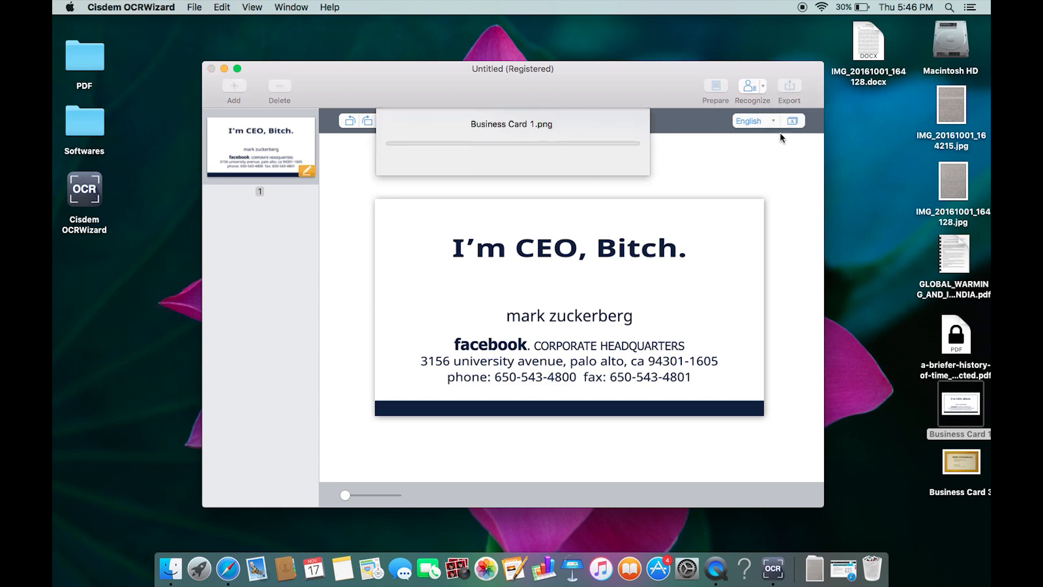
pyautogui.click(752, 91)
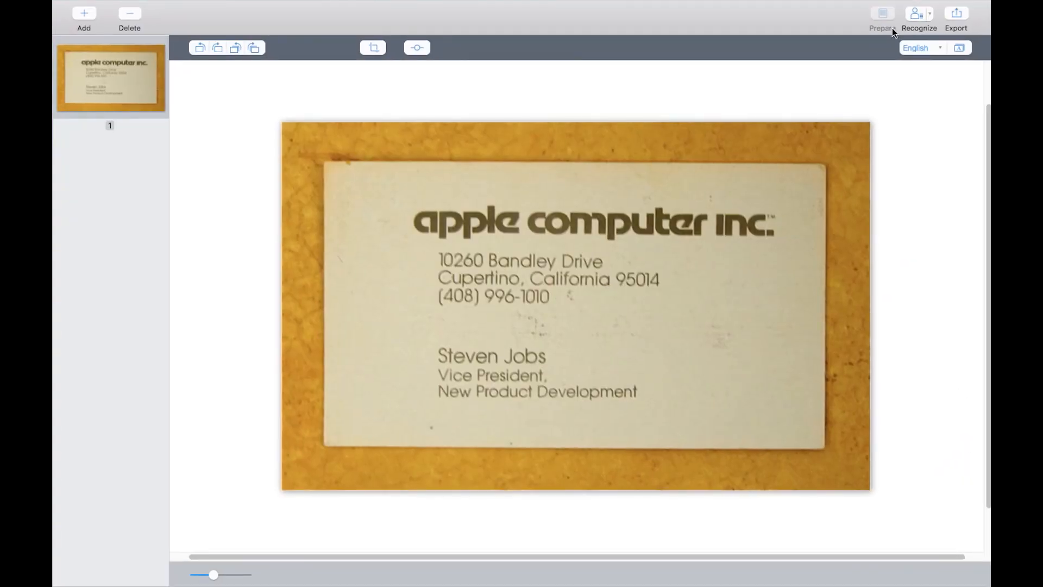
# - Recognize the Apple card into a Steven Jobs contact and export it in vCard format
pyautogui.click(920, 16)
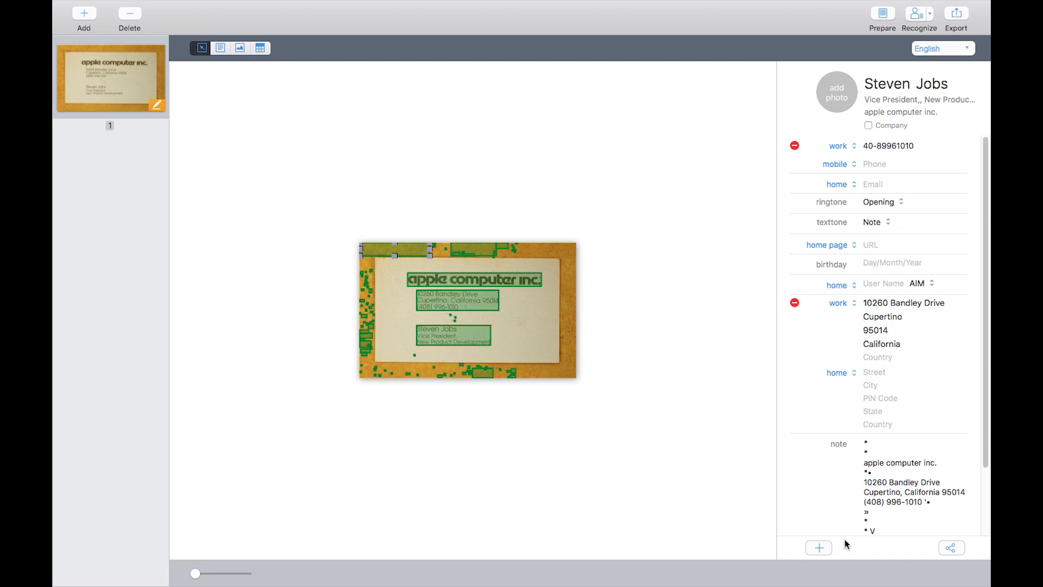
pyautogui.click(820, 547)
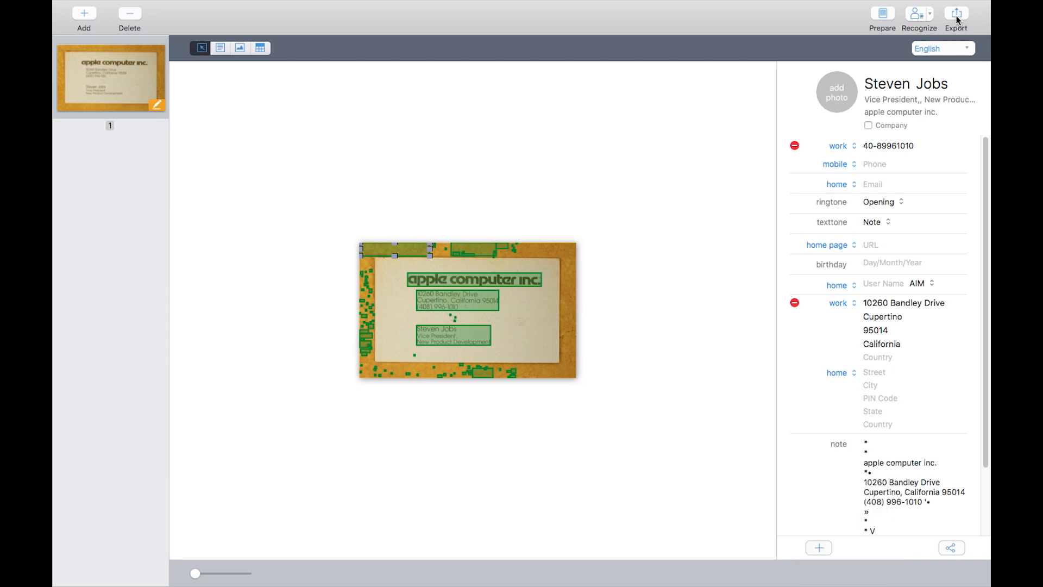
pyautogui.click(957, 16)
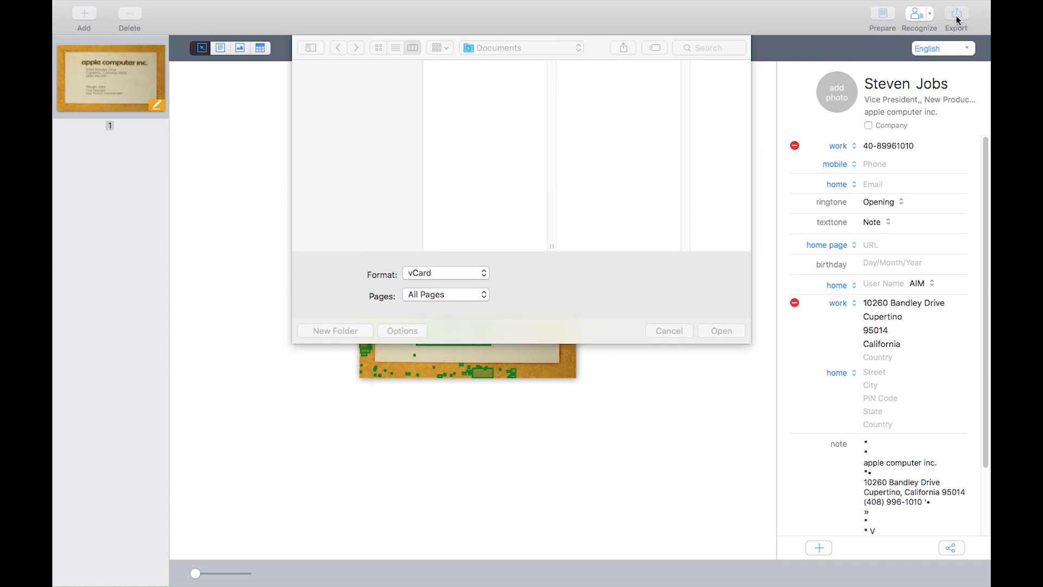
pyautogui.click(444, 273)
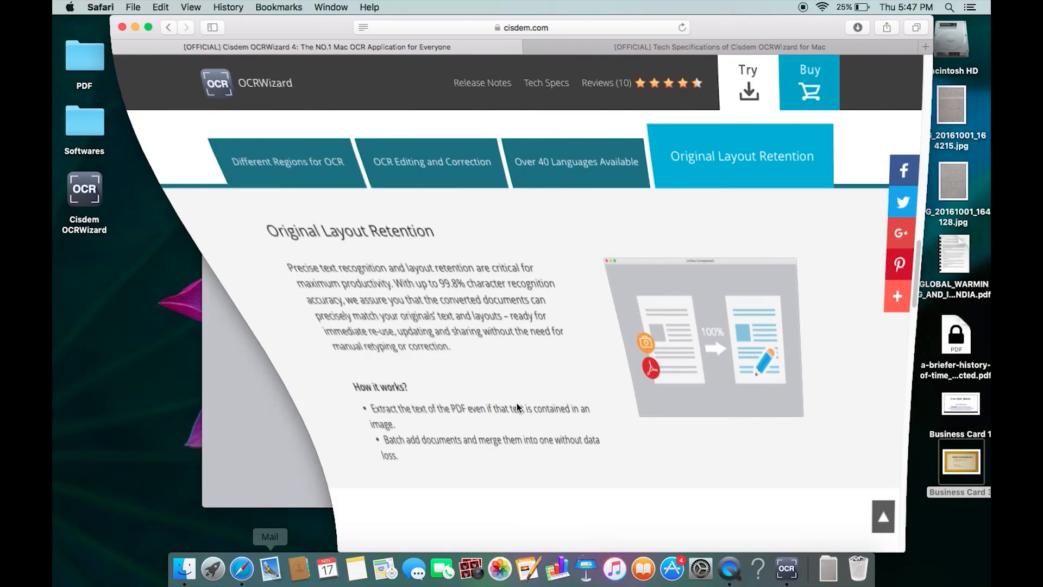
# - Scroll to the top of the OCRWizard page and choose Buy Now | $59.99
pyautogui.scroll(-3)
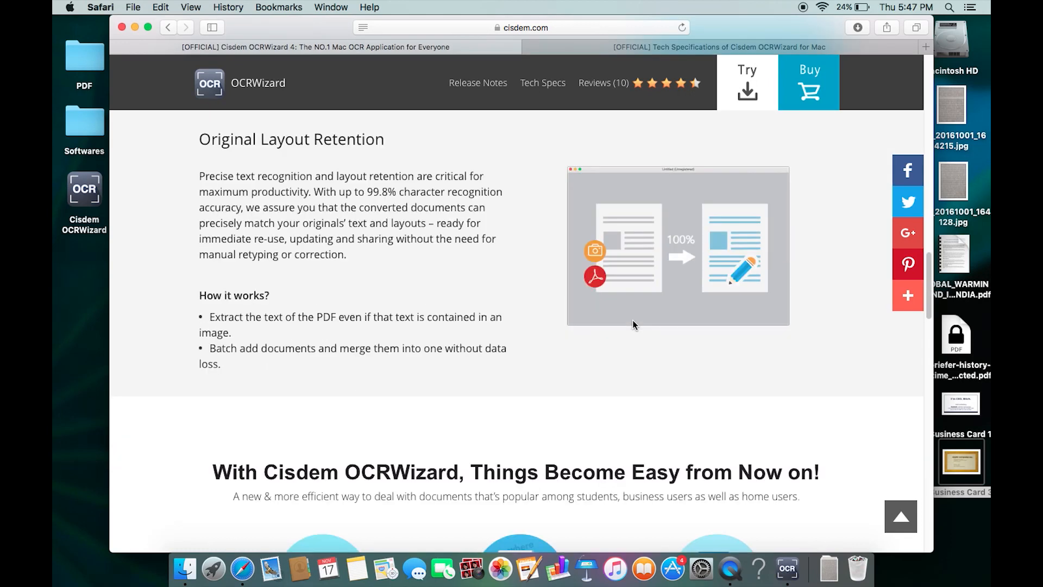
pyautogui.scroll(3)
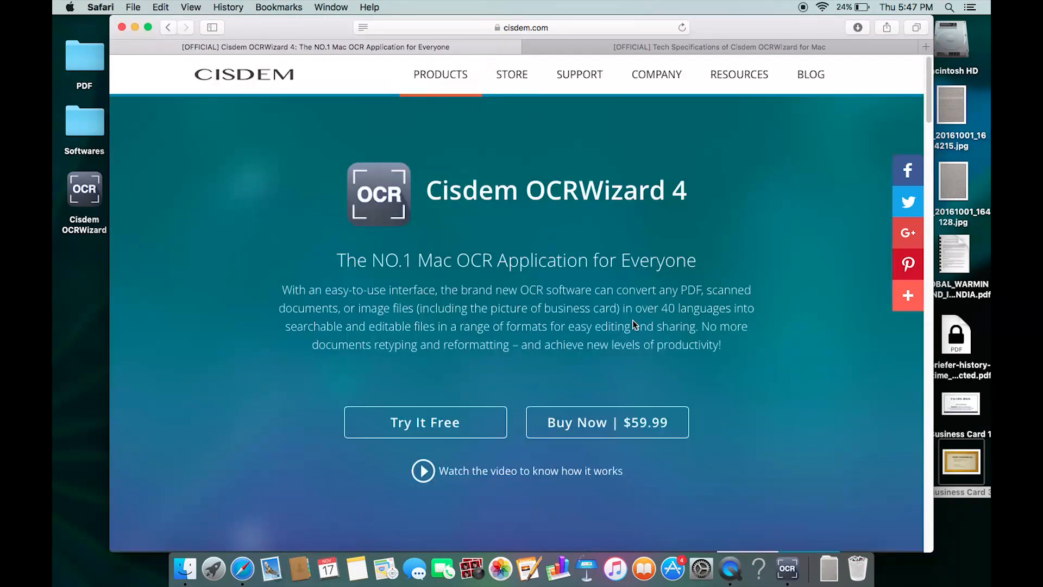
pyautogui.moveTo(426, 425)
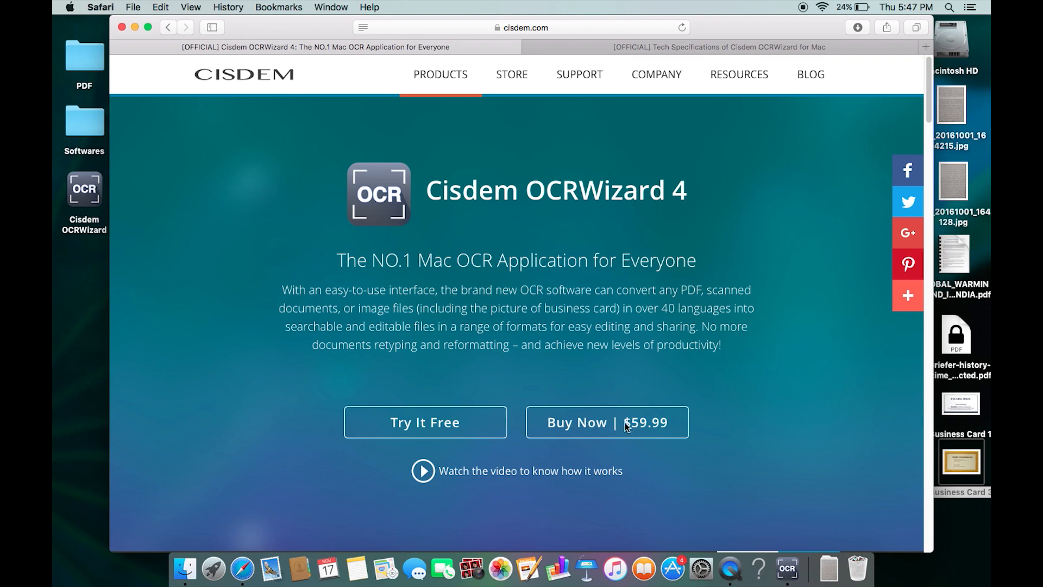
pyautogui.click(606, 422)
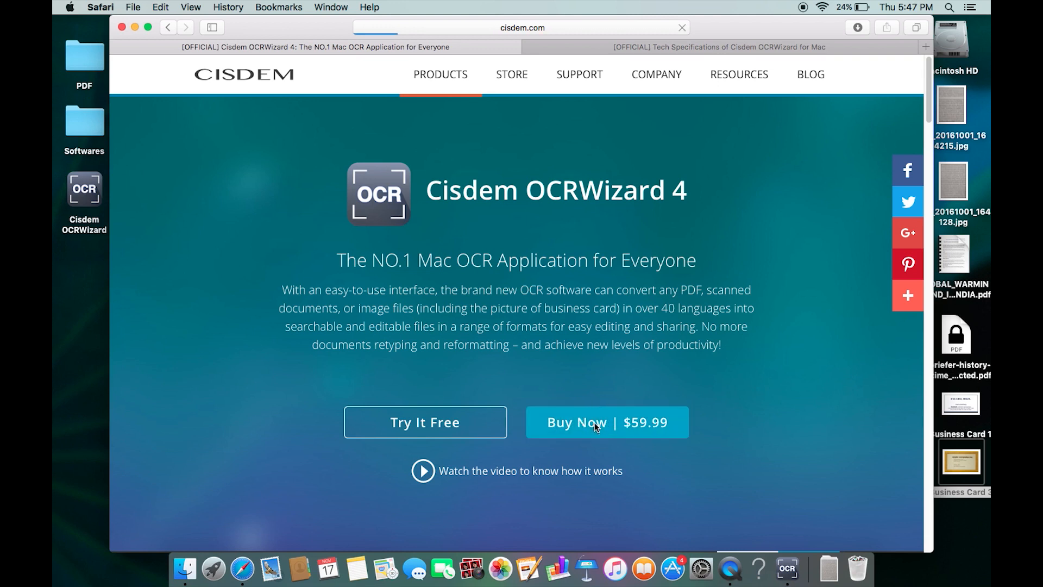
# - Review the license options from $59.99 single-Mac to $119.99 5-Mac and return to the page top
pyautogui.click(606, 422)
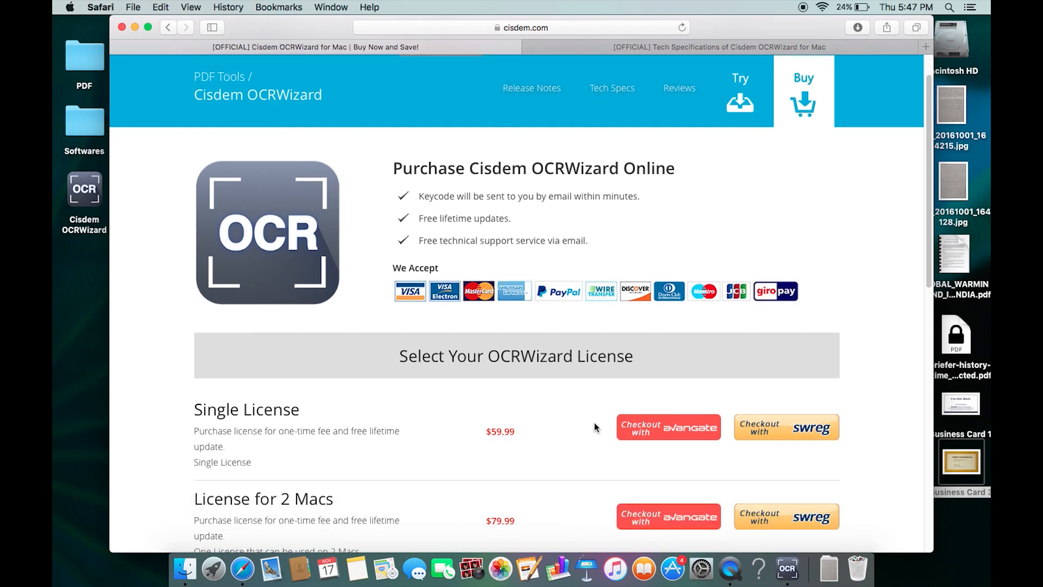
pyautogui.scroll(-3)
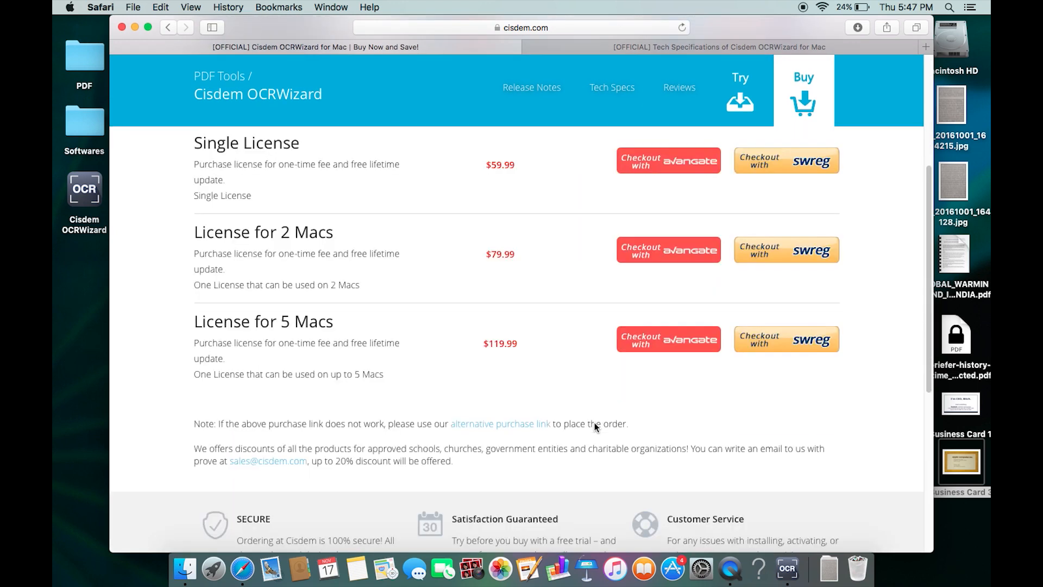
pyautogui.scroll(-3)
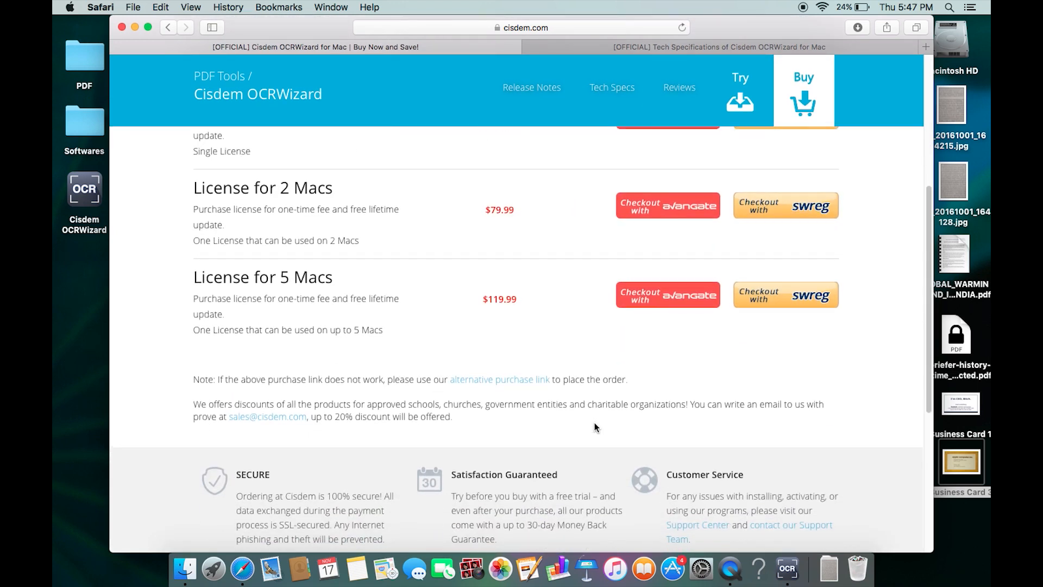
pyautogui.scroll(3)
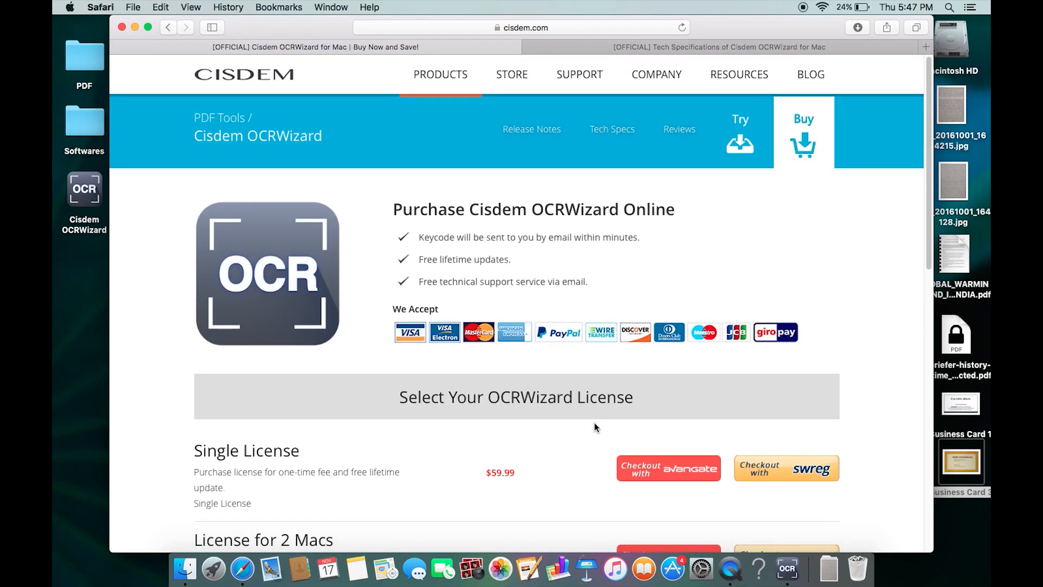
pyautogui.moveTo(282, 136)
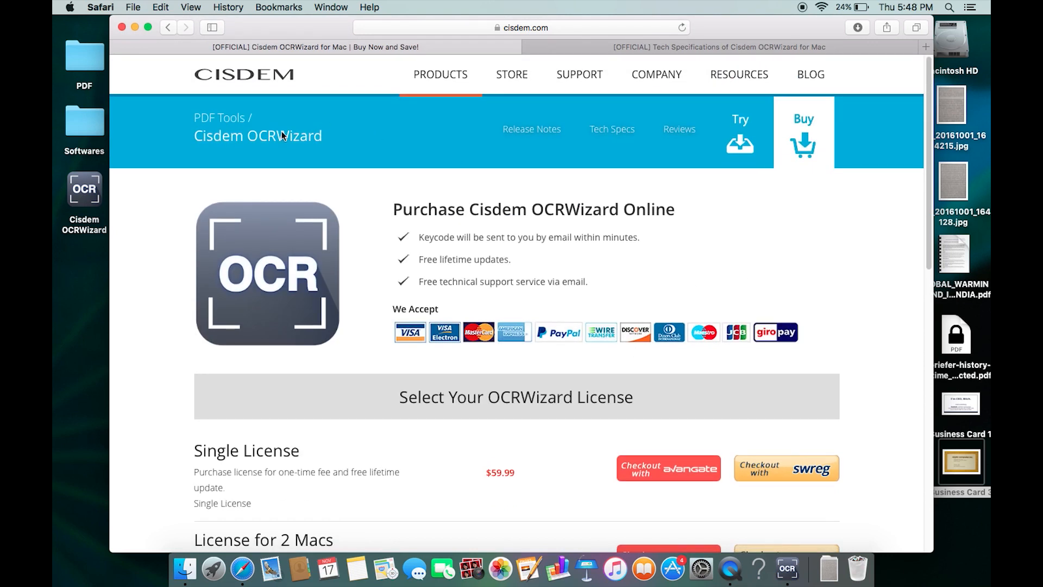